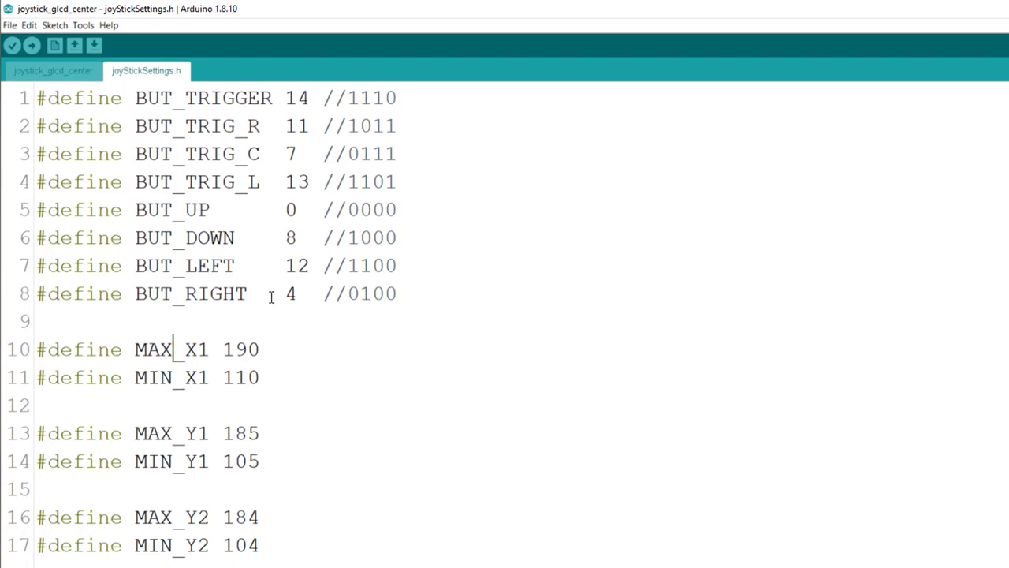
mouse_move(277, 105)
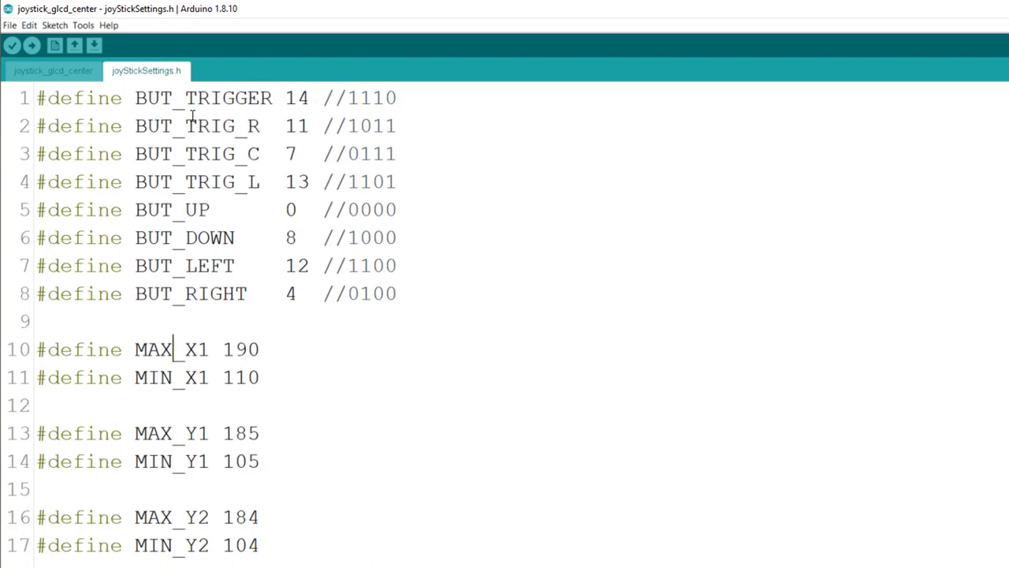
mouse_move(197, 198)
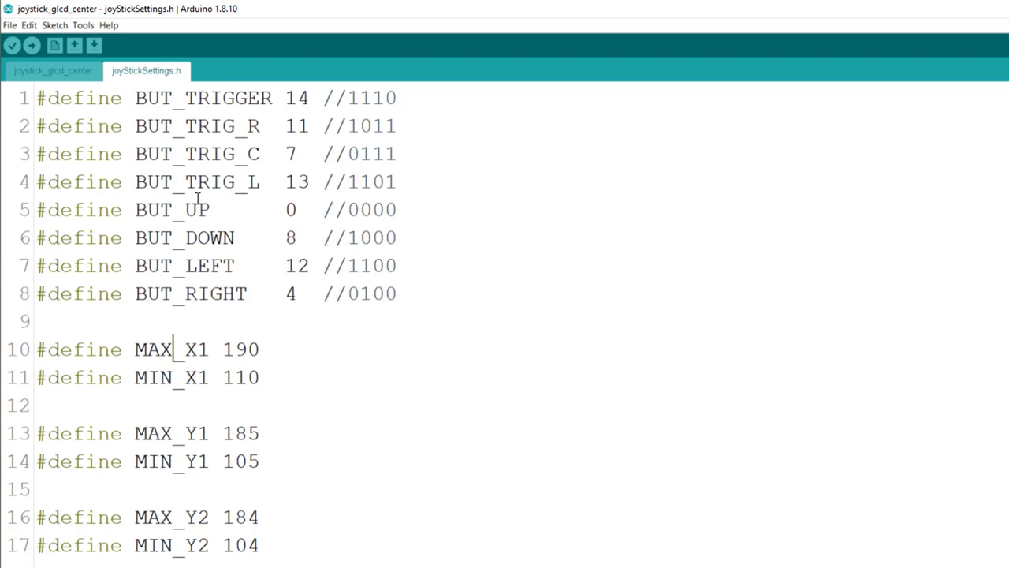
mouse_move(199, 231)
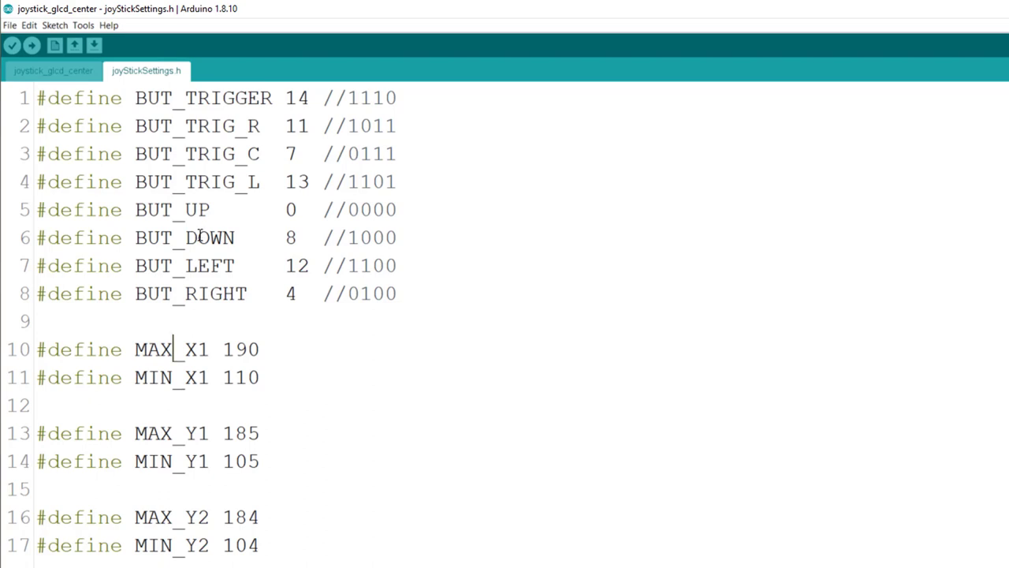
mouse_move(56, 70)
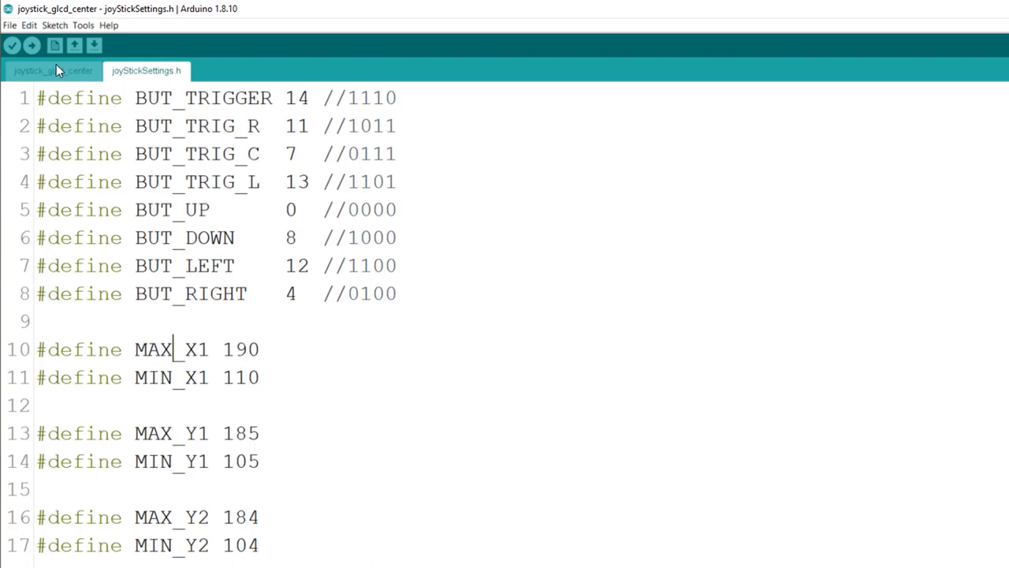
- Switch to the joystick_glcd_center tab and scroll to its variables, getAnalogPosition and setup
left_click(52, 70)
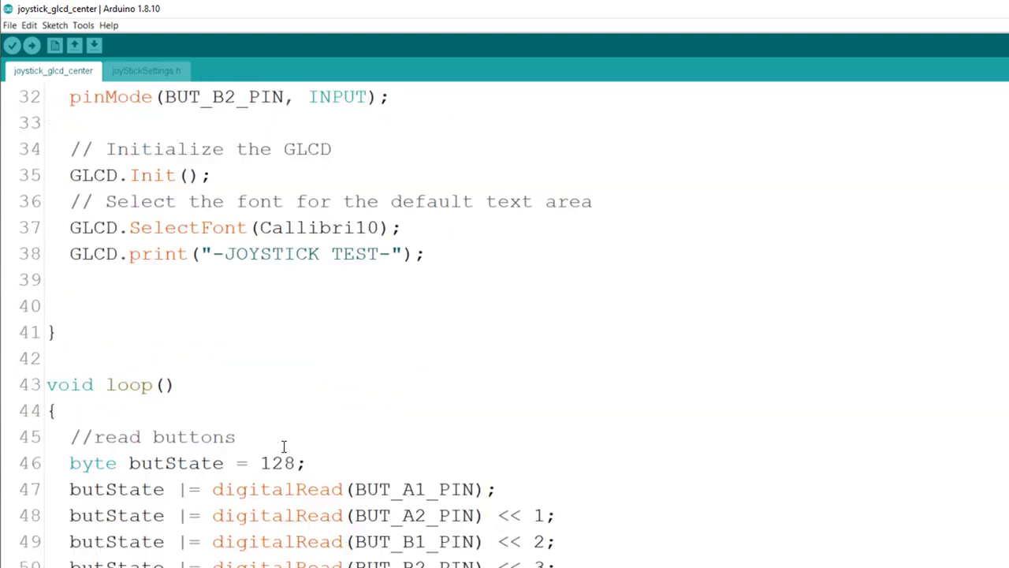
scroll("down", 3)
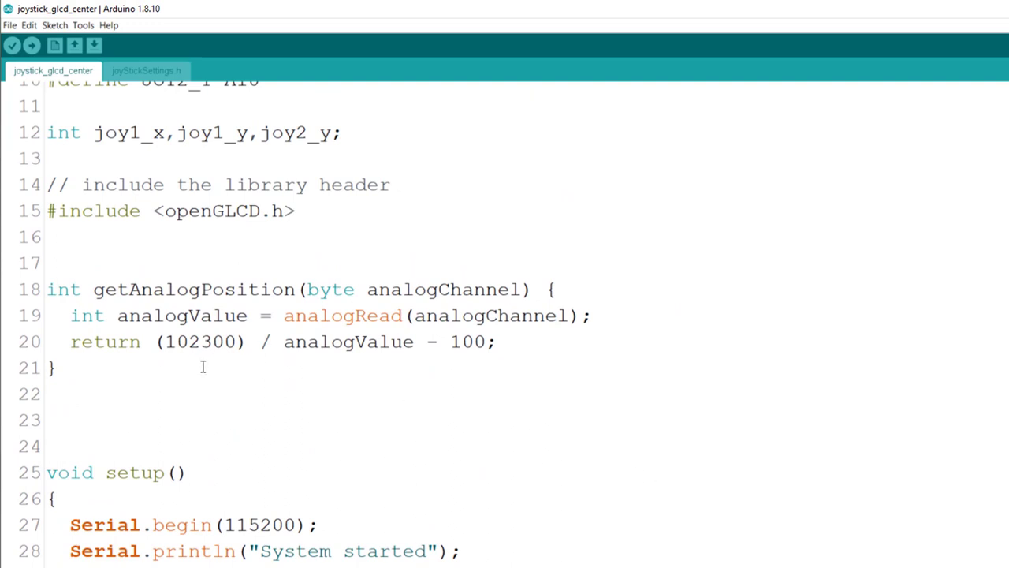
mouse_move(299, 351)
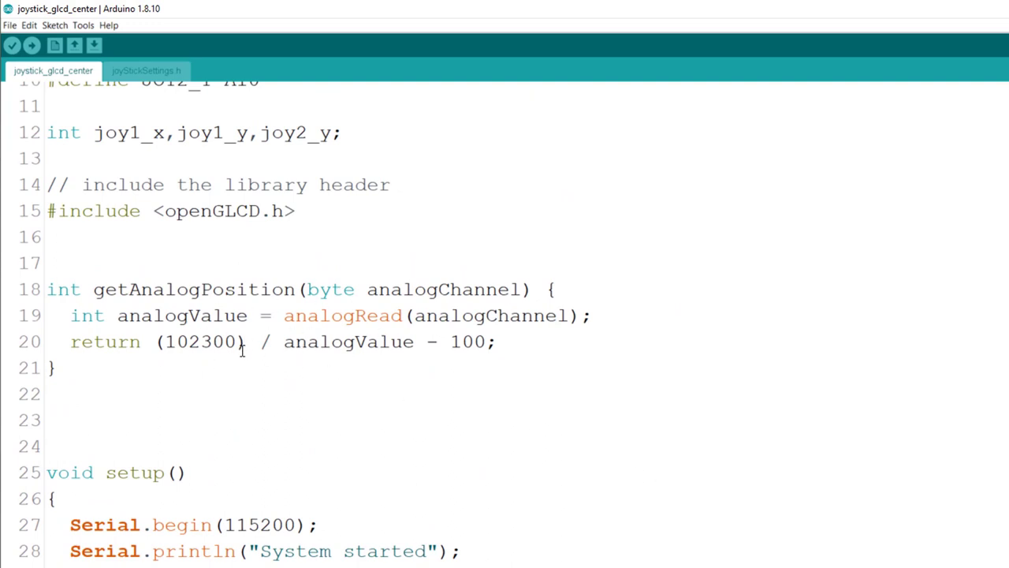
mouse_move(306, 327)
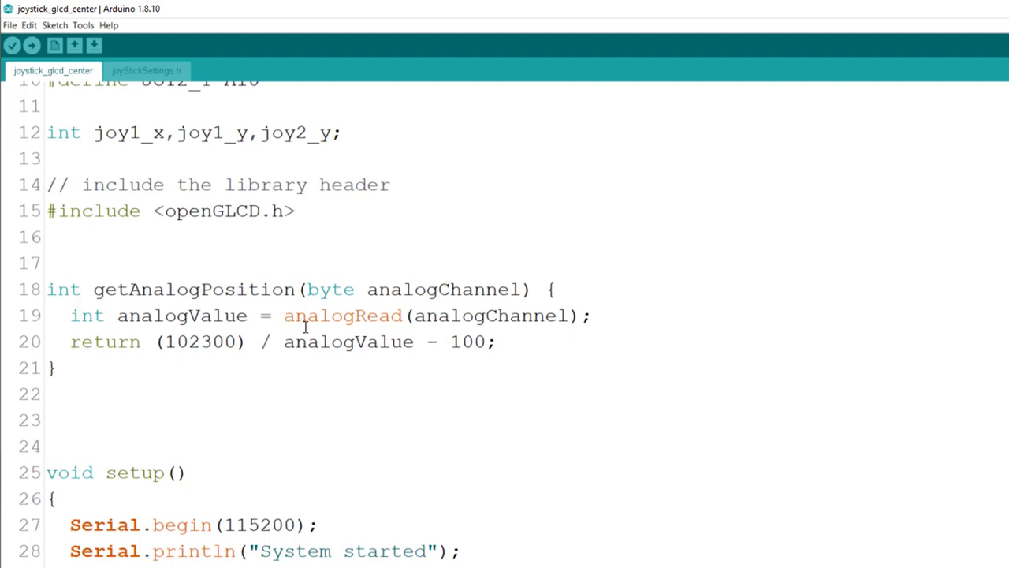
scroll("down", 3)
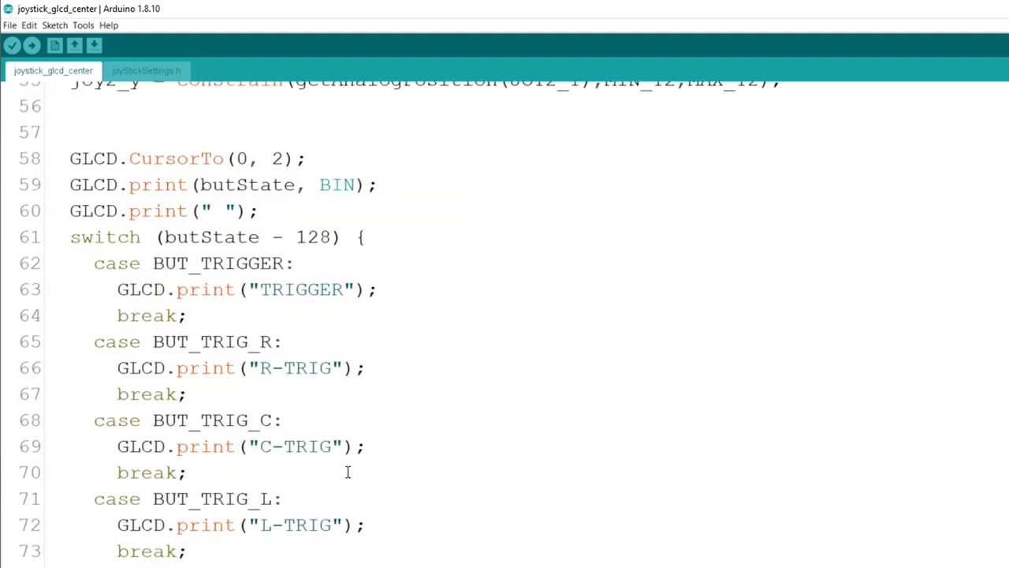
scroll("up", 3)
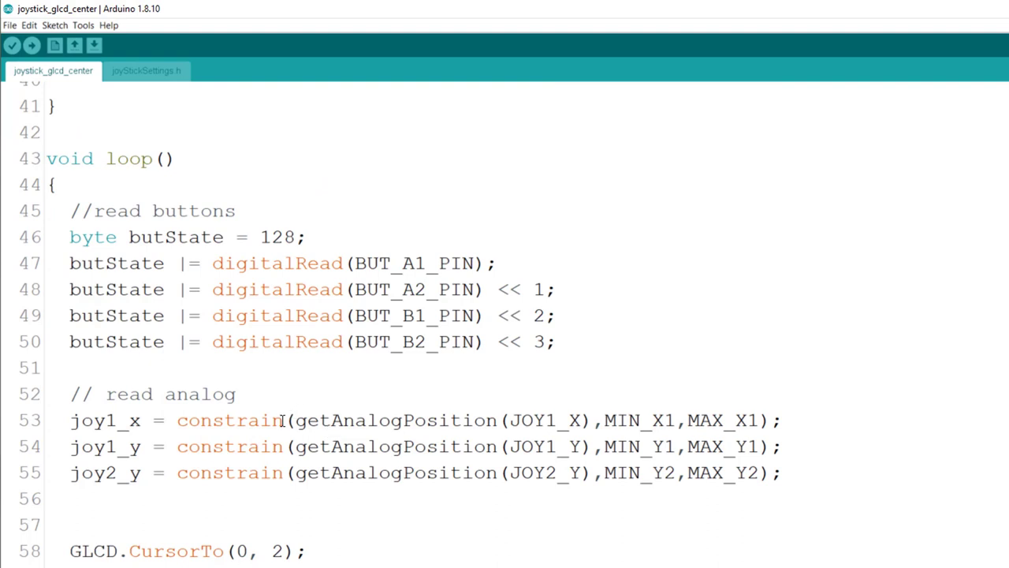
mouse_move(278, 446)
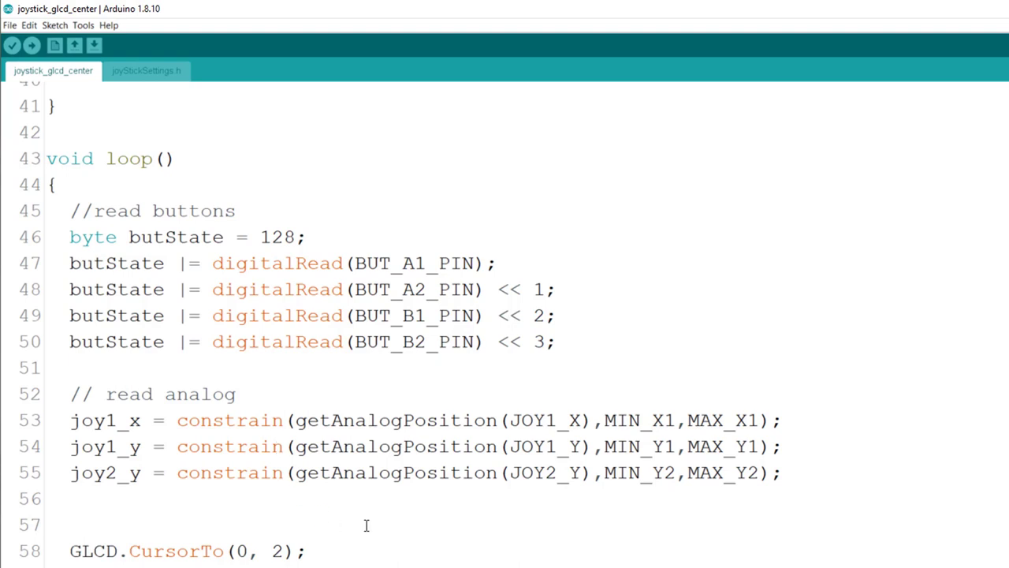
scroll("down", 3)
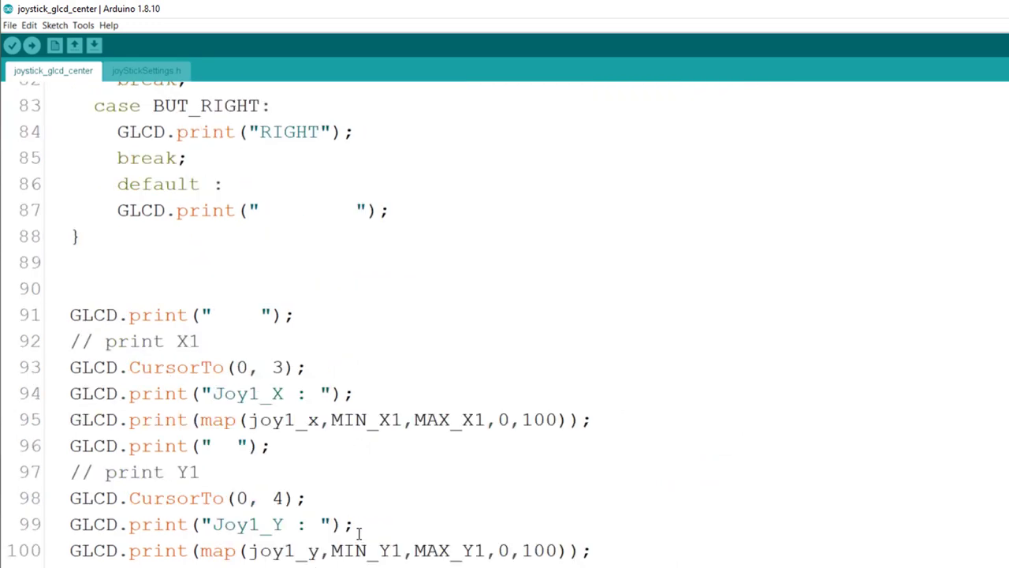
mouse_move(498, 416)
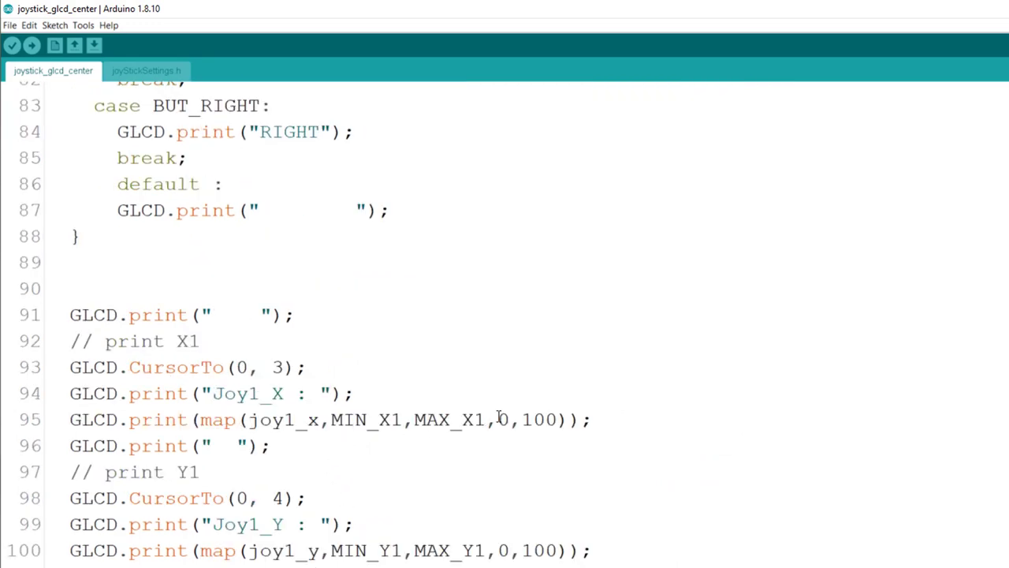
mouse_move(374, 426)
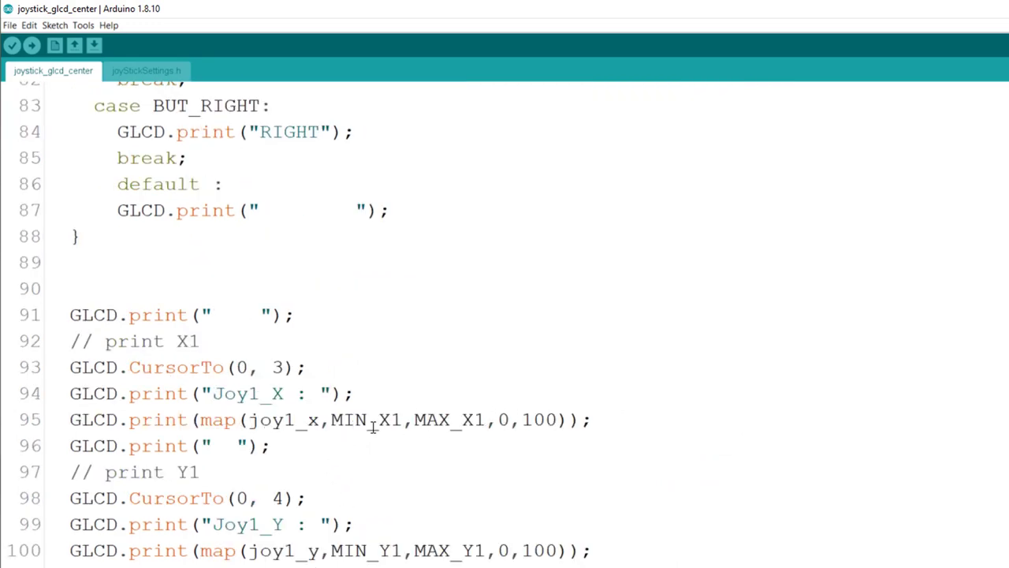
mouse_move(440, 419)
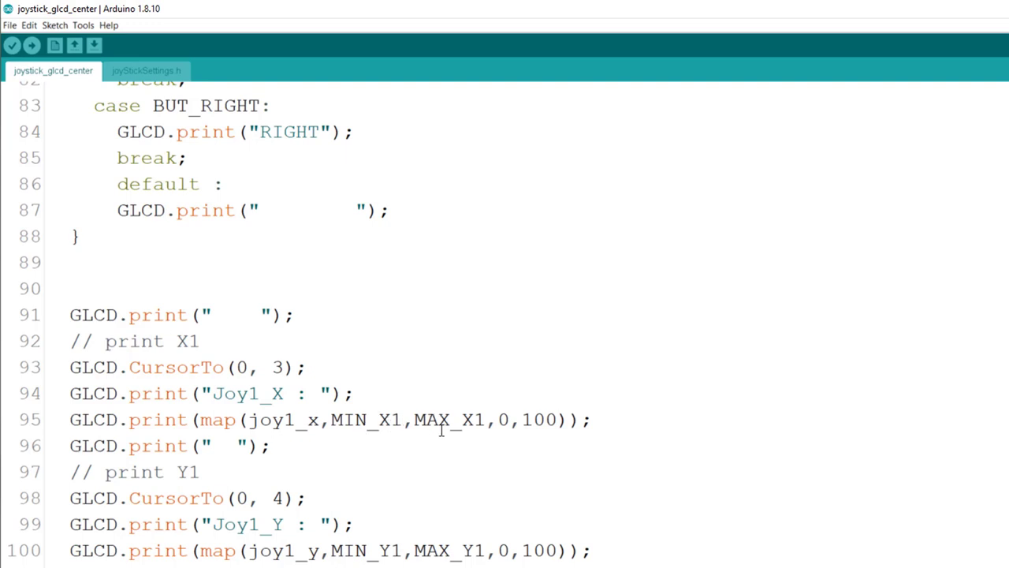